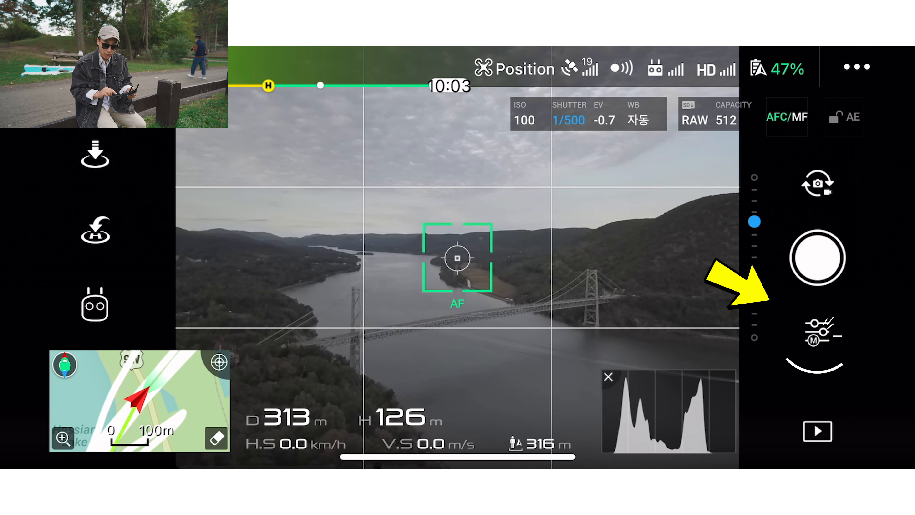
- Check the camera settings and manual exposure (ISO 100, 1/500), then choose a photo shooting mode from the list
left_click(817, 332)
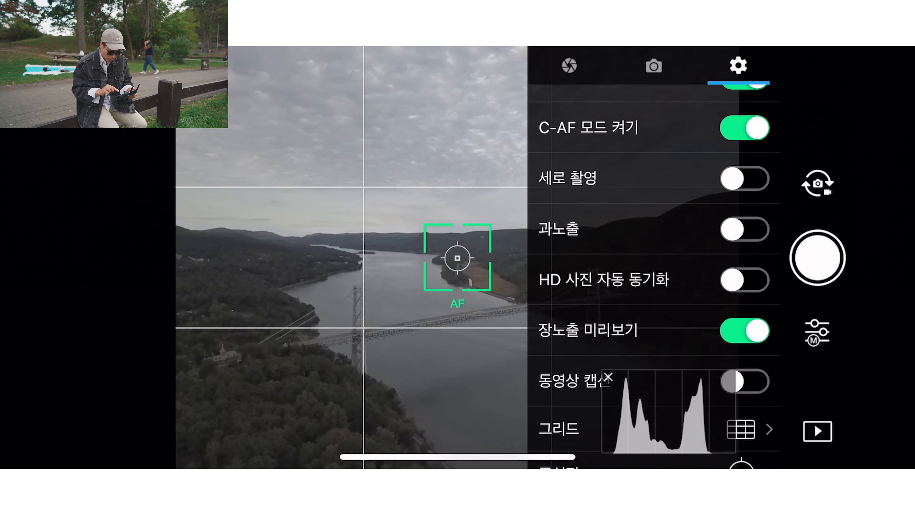
left_click(653, 65)
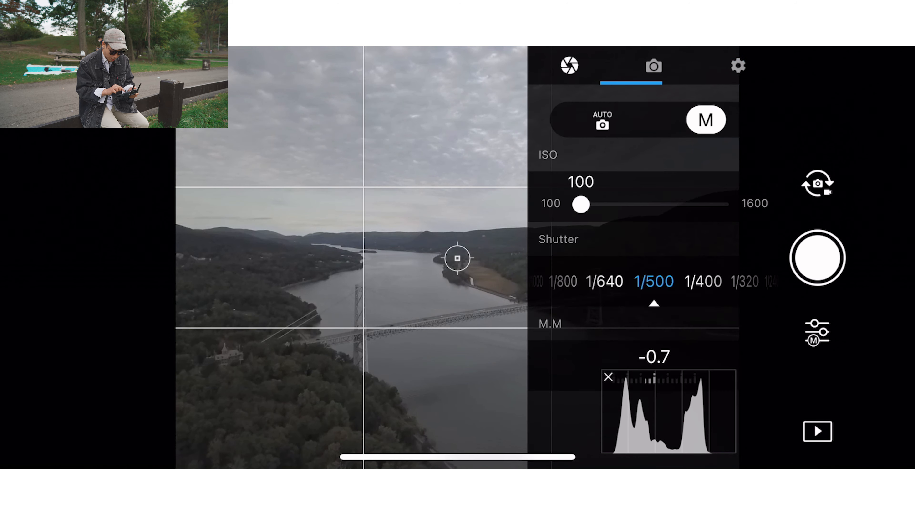
left_click(568, 65)
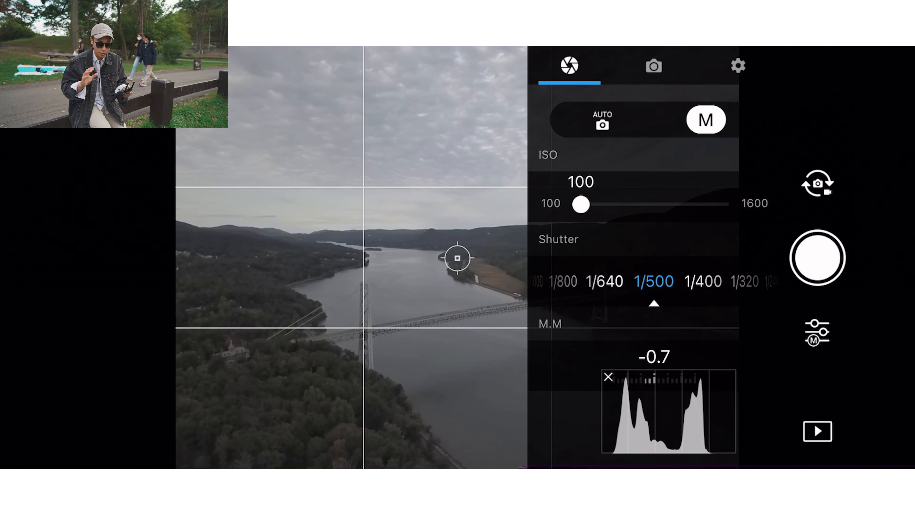
left_click(654, 65)
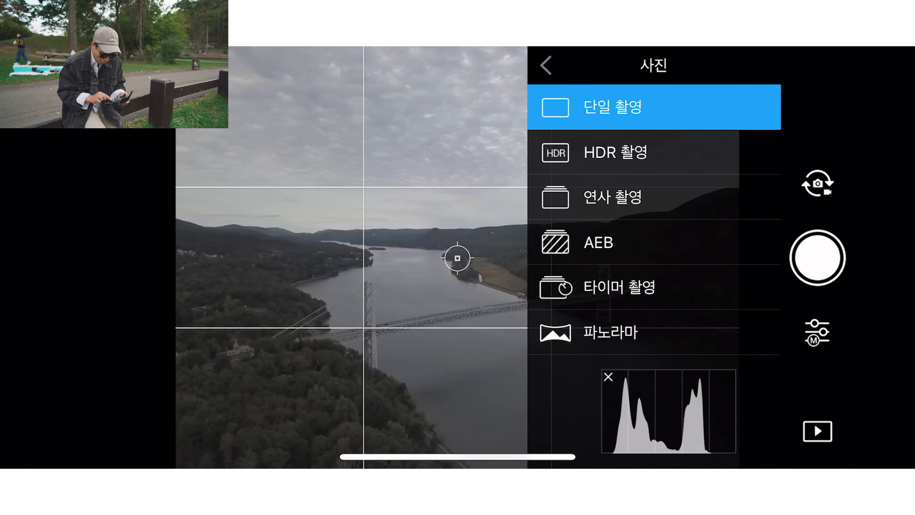
left_click(653, 242)
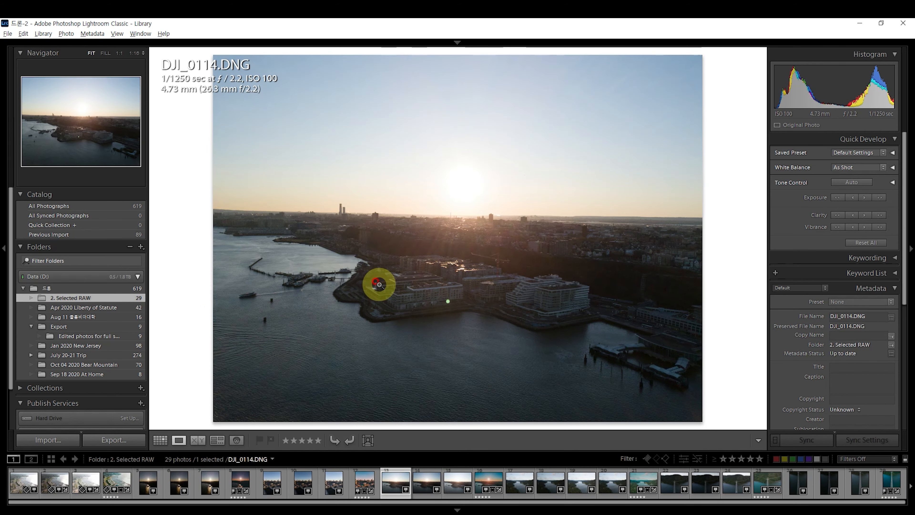
- Select DJI_0114.DNG in the filmstrip to show the unedited sunset RAW in Loupe view
left_click(456, 483)
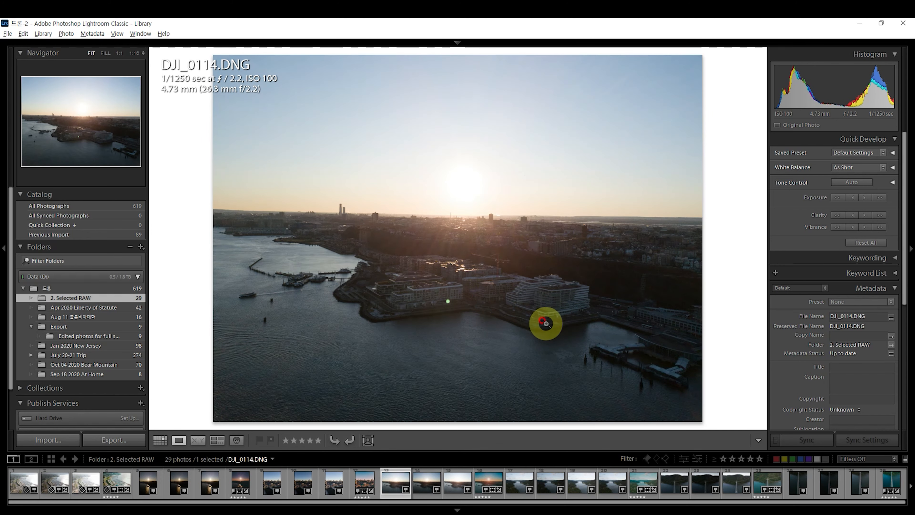
- Step through DJI_0116-HDR, DJI_0098-HDR and DJI_0062-HDR in the filmstrip to compare them with the RAW
left_click(488, 483)
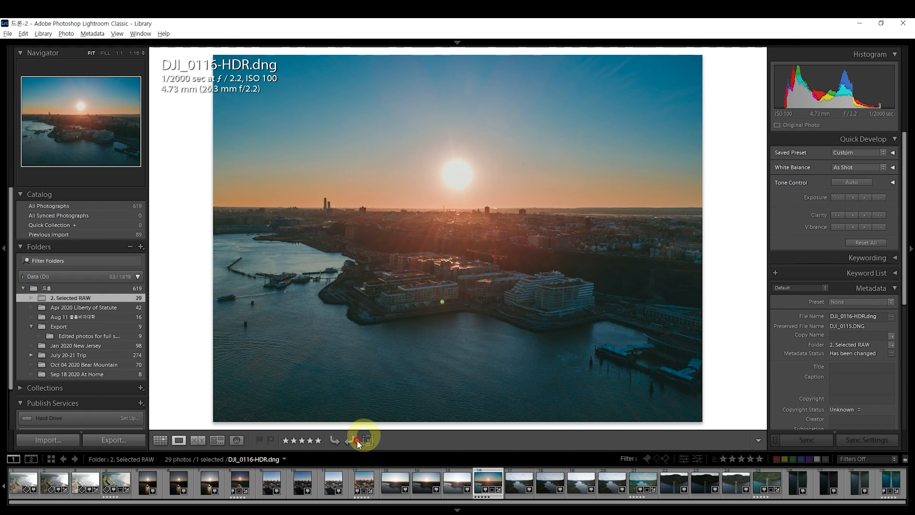
left_click(270, 482)
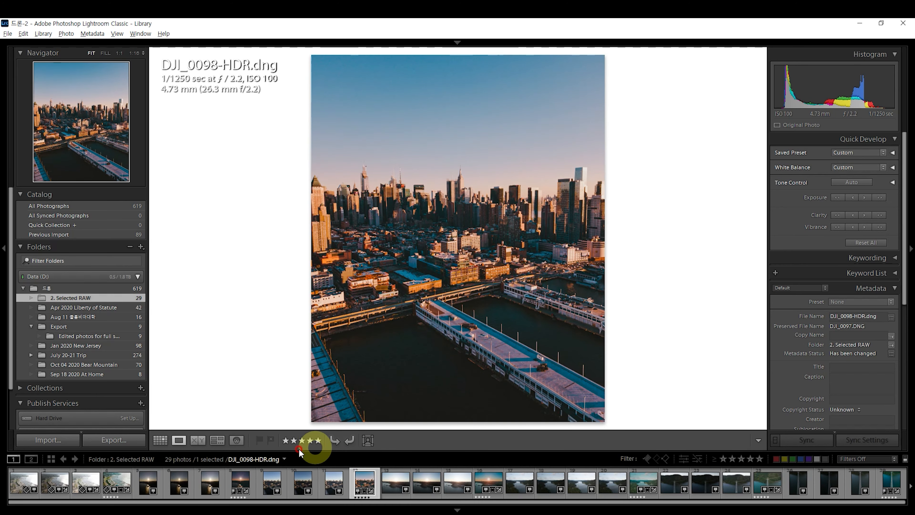
left_click(208, 483)
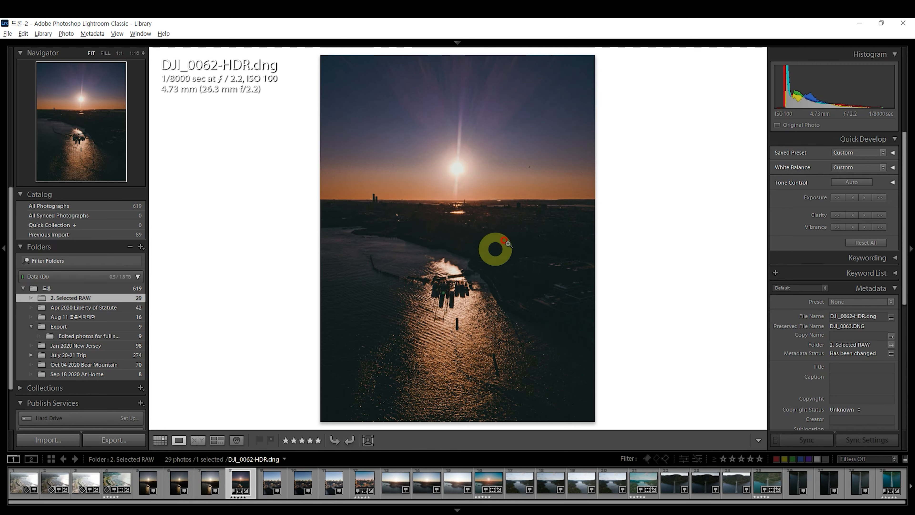
left_click(105, 483)
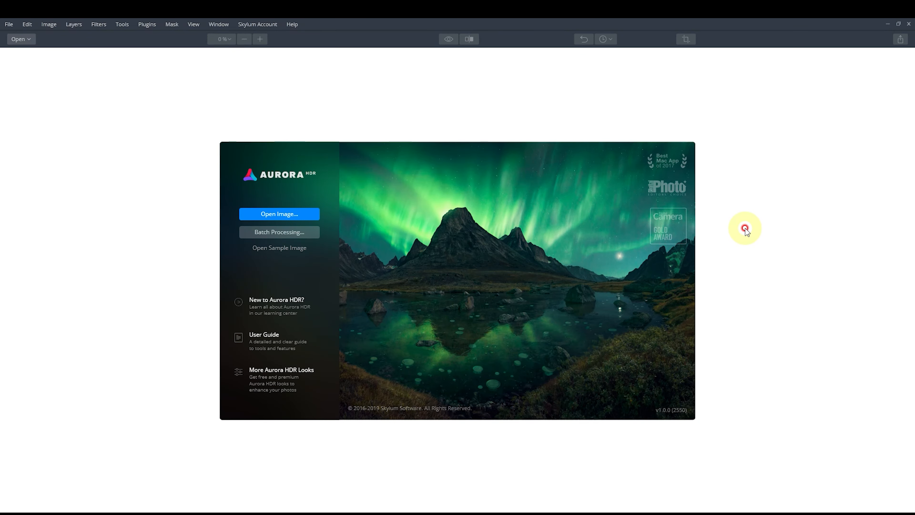
mouse_move(485, 230)
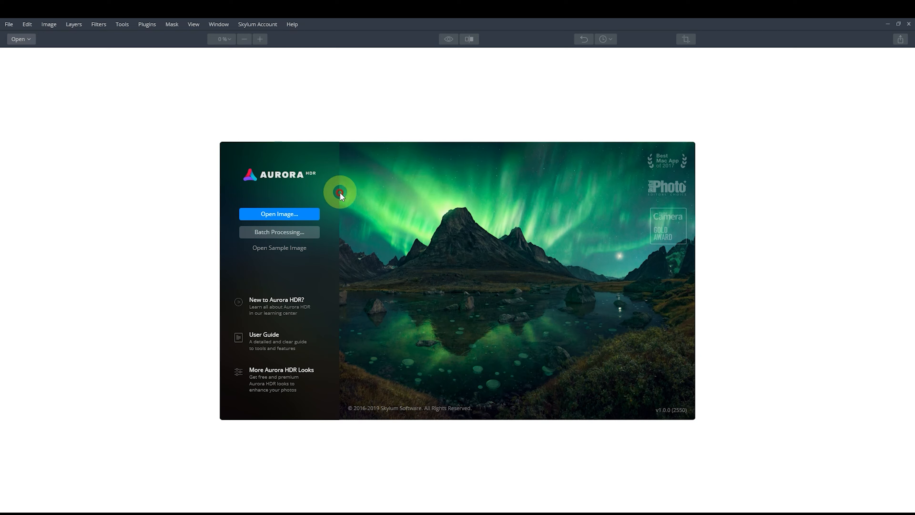
mouse_move(359, 243)
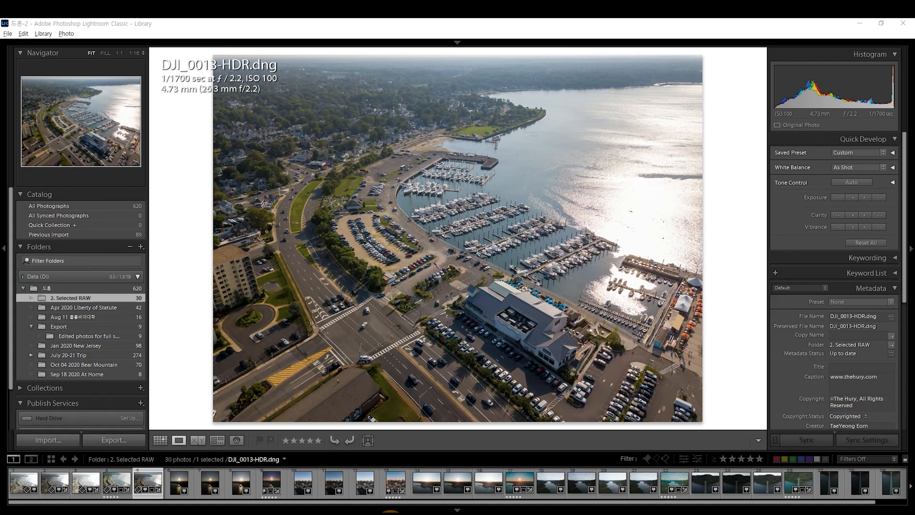
- View DJI_0114.DNG, the brighter DJI_0116.DNG and the river-bridge DJI_0116-HDR.dng in the filmstrip
left_click(450, 483)
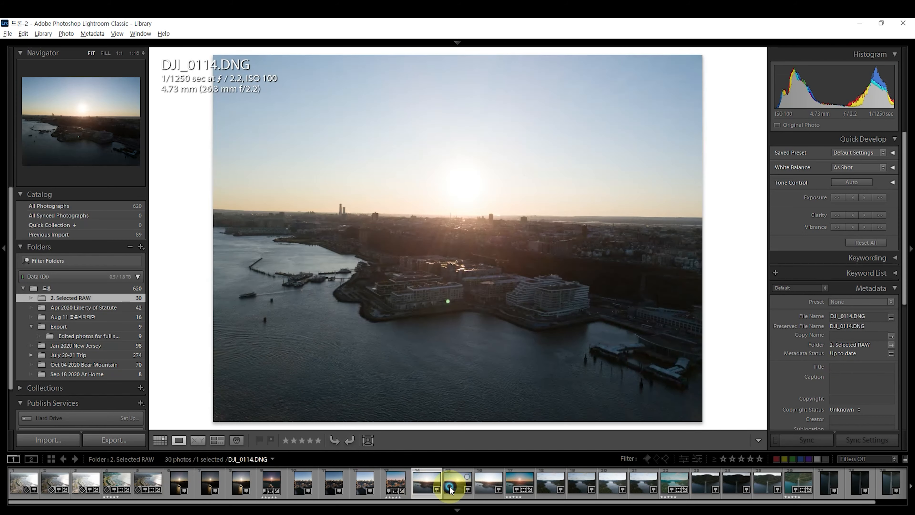
left_click(512, 482)
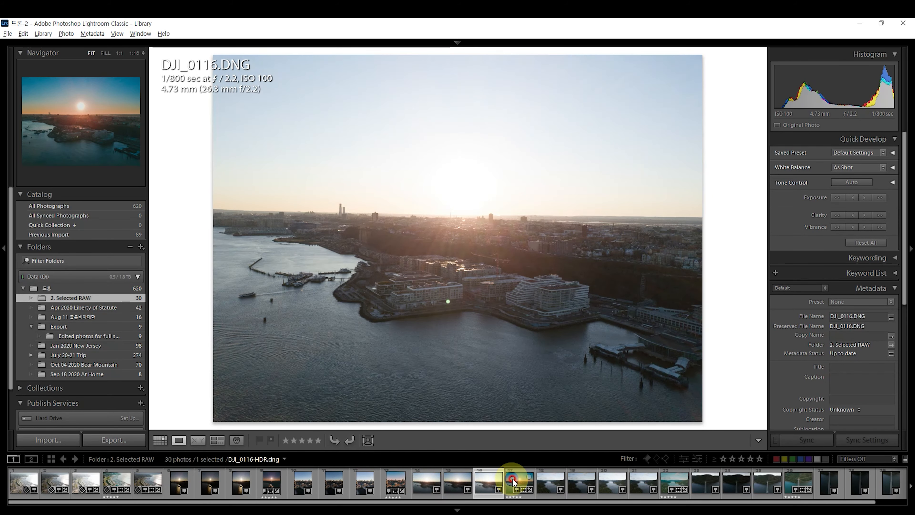
left_click(548, 483)
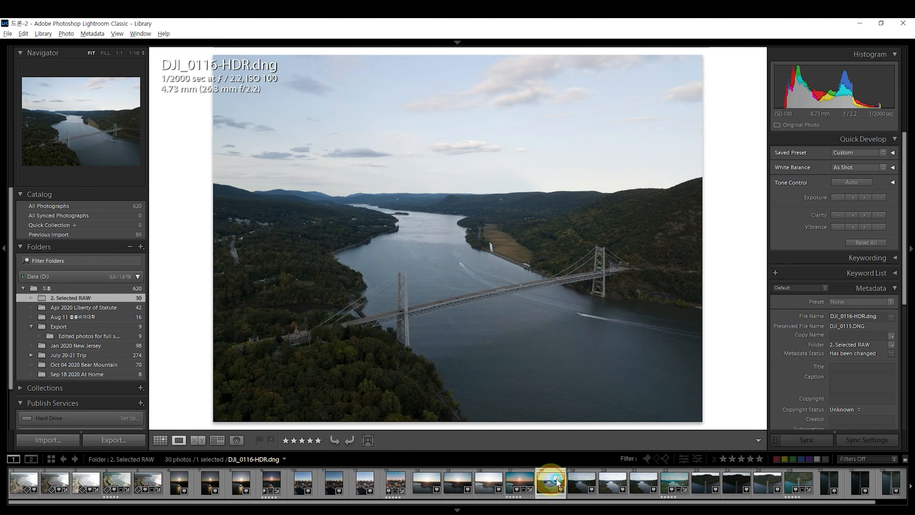
left_click(549, 483)
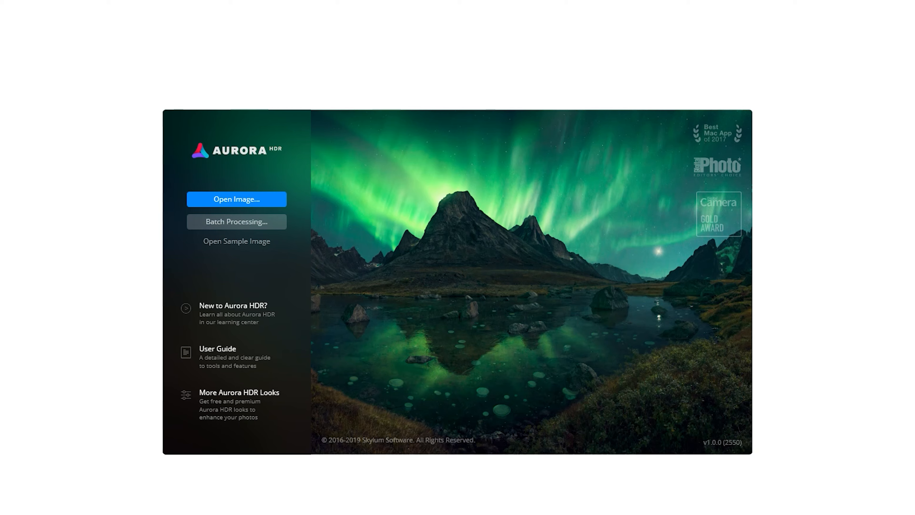
- Start opening an image in Aurora HDR and choose the DJI_0011 raw photo from 2. Selected RAW
left_click(236, 200)
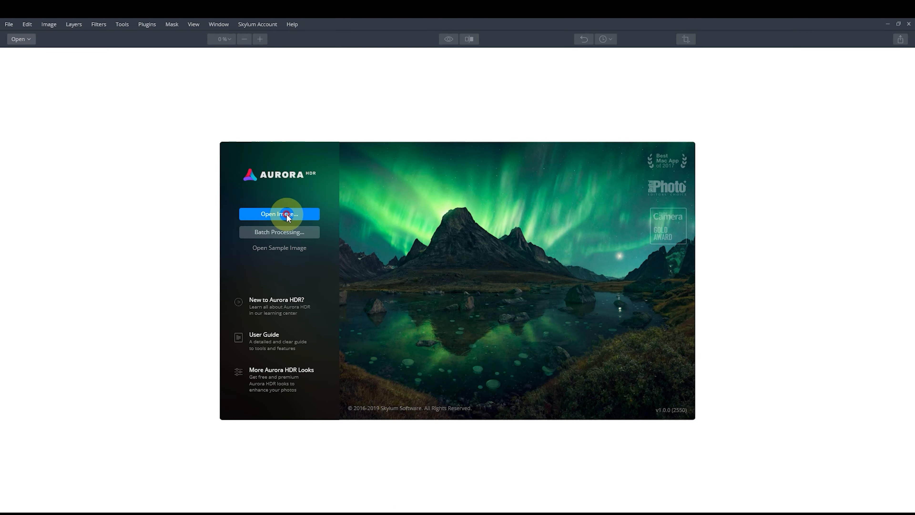
left_click(279, 214)
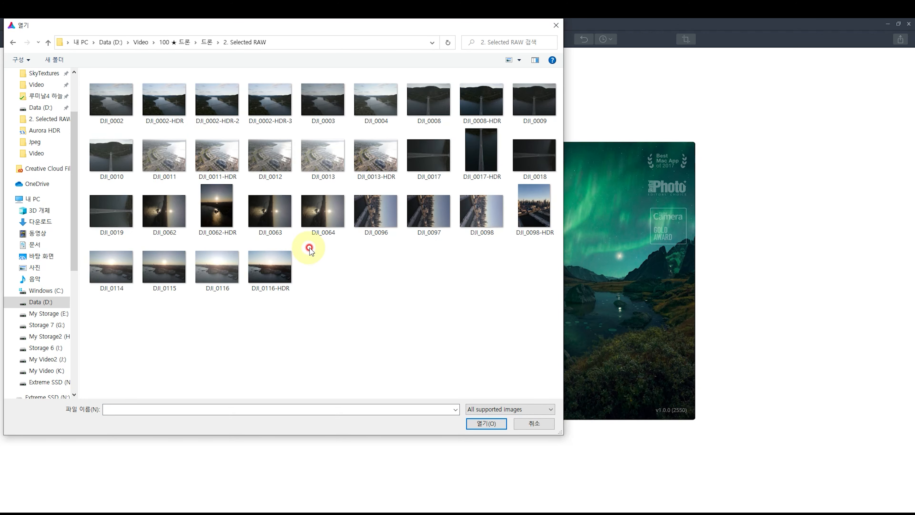
left_click(164, 153)
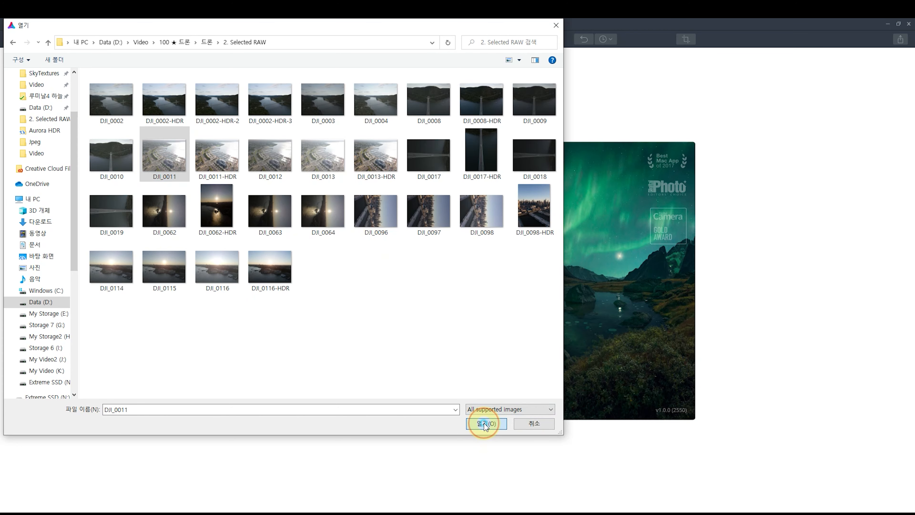
- Open DJI_0011 and create an HDR image from the single raw photo of the marina
left_click(485, 423)
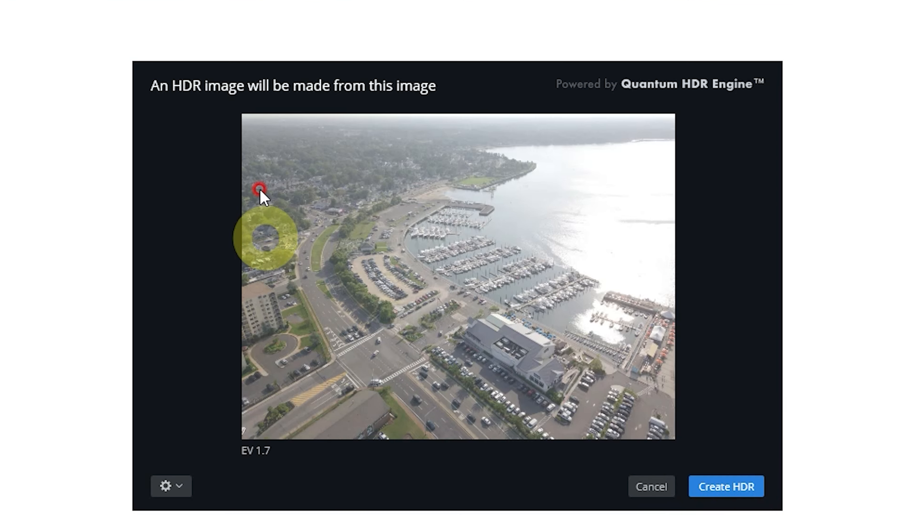
left_click(726, 486)
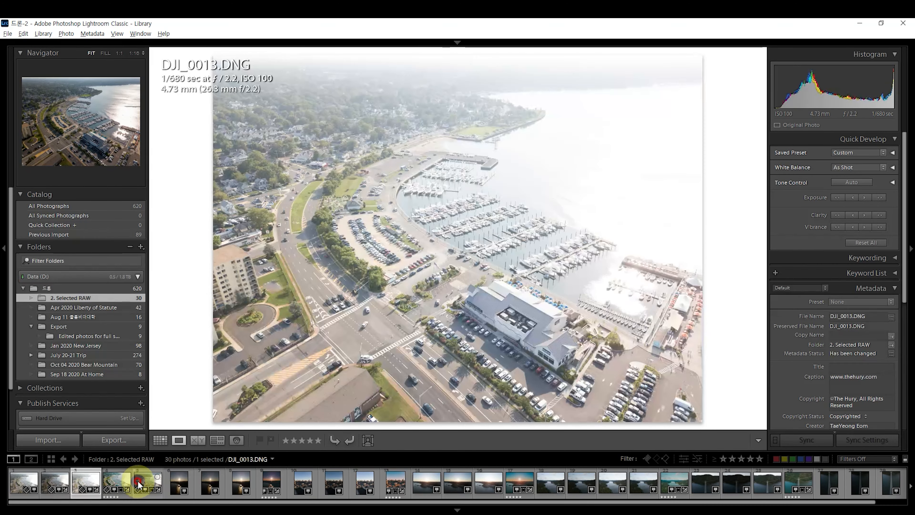
left_click(148, 481)
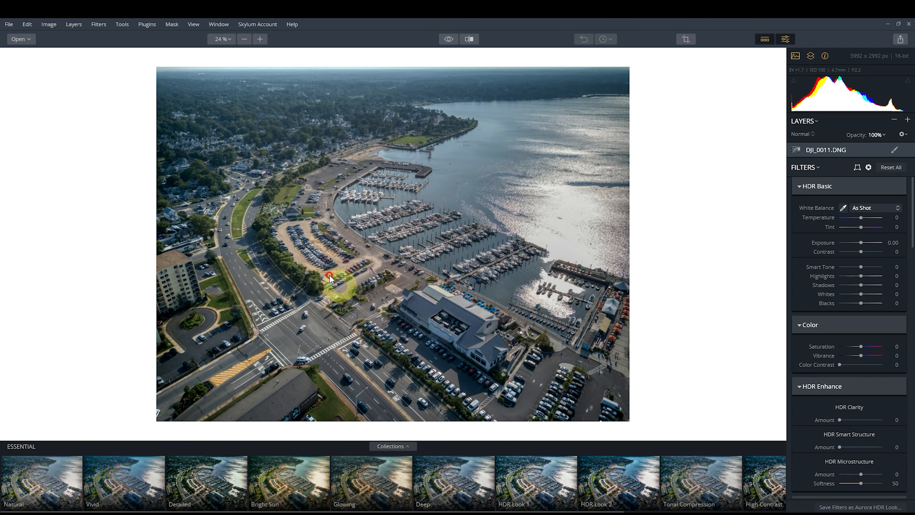
- Switch back to Aurora HDR to continue editing the marina HDR
key("Alt+Tab")
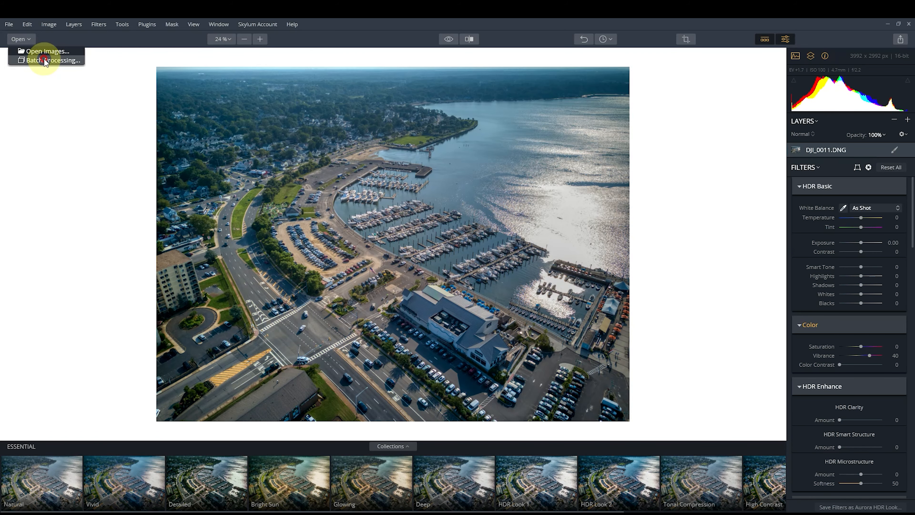
- Start Batch Processing and load the DJI_0096 shots as an HDR bracket group
left_click(53, 60)
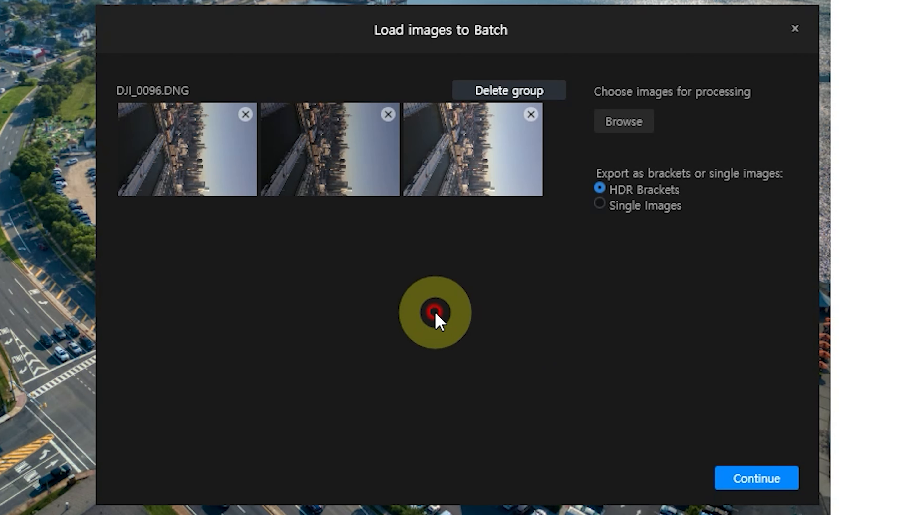
mouse_move(621, 224)
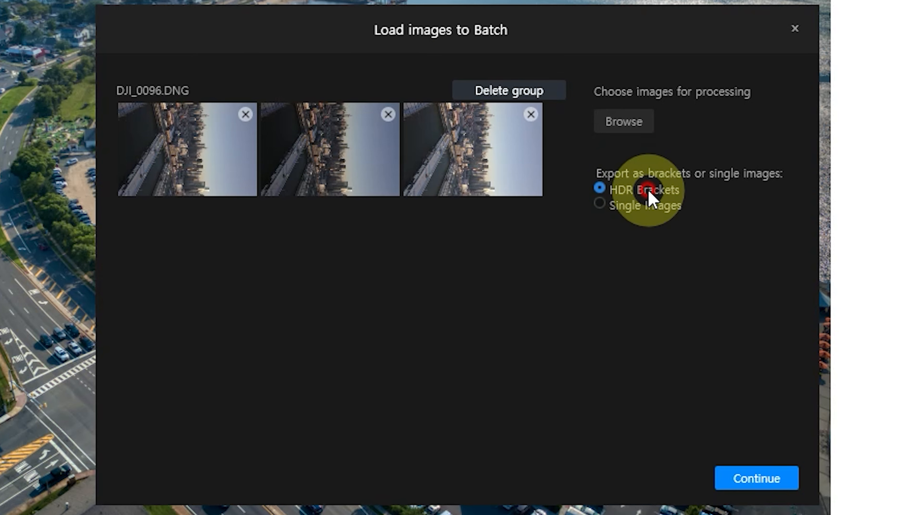
left_click(755, 478)
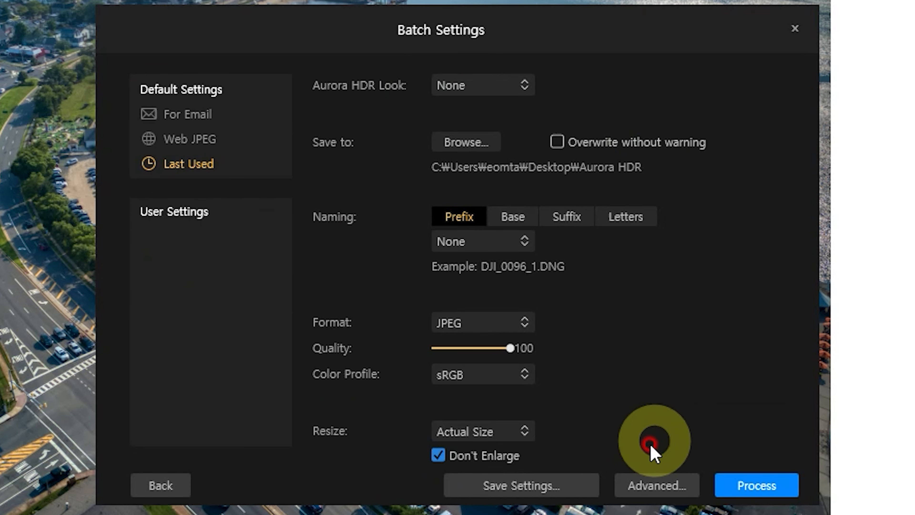
mouse_move(532, 257)
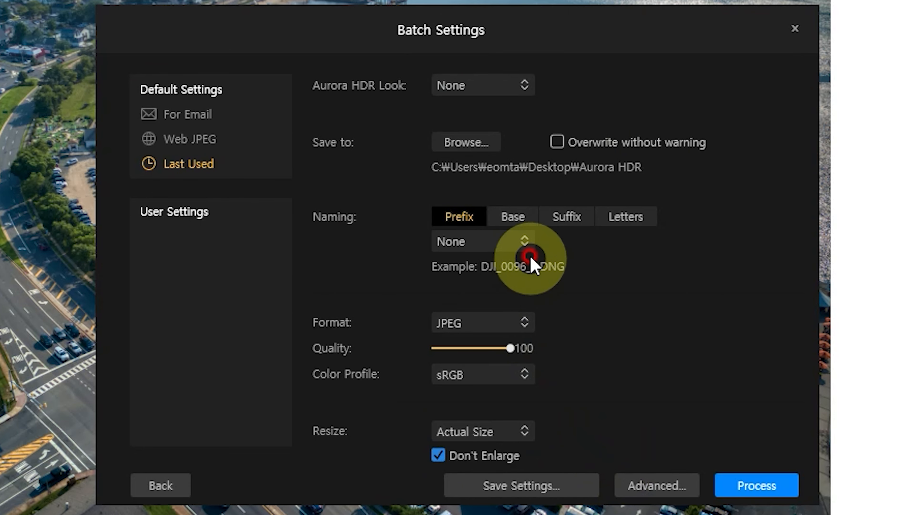
- Process the DJI_0096 bracket batch as a quality-100 sRGB JPEG export
left_click(755, 485)
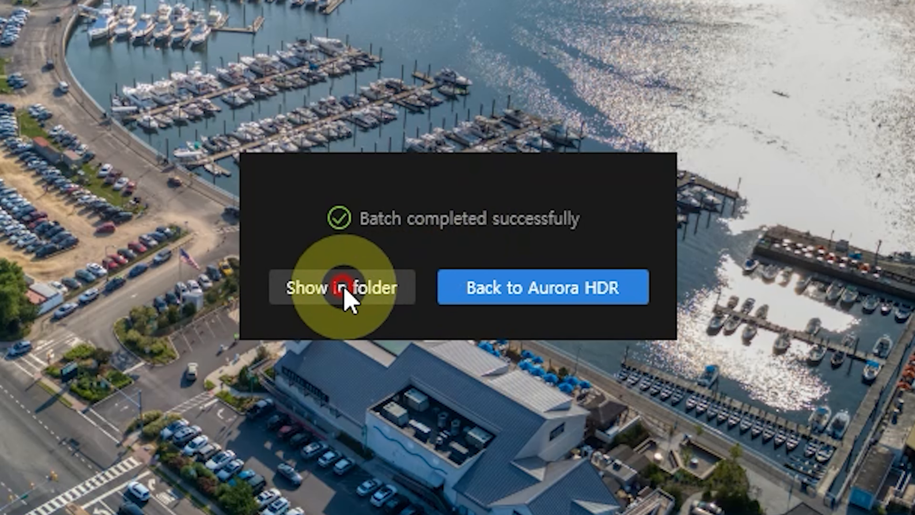
- Reveal the exported DJI_0096_1 JPEG in its folder, view it in Photos, then close the viewer
left_click(343, 287)
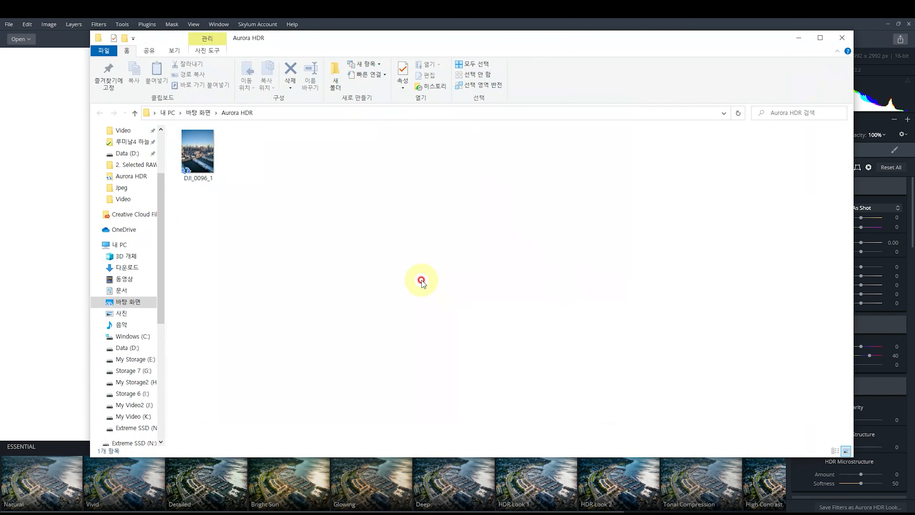
double_click(197, 149)
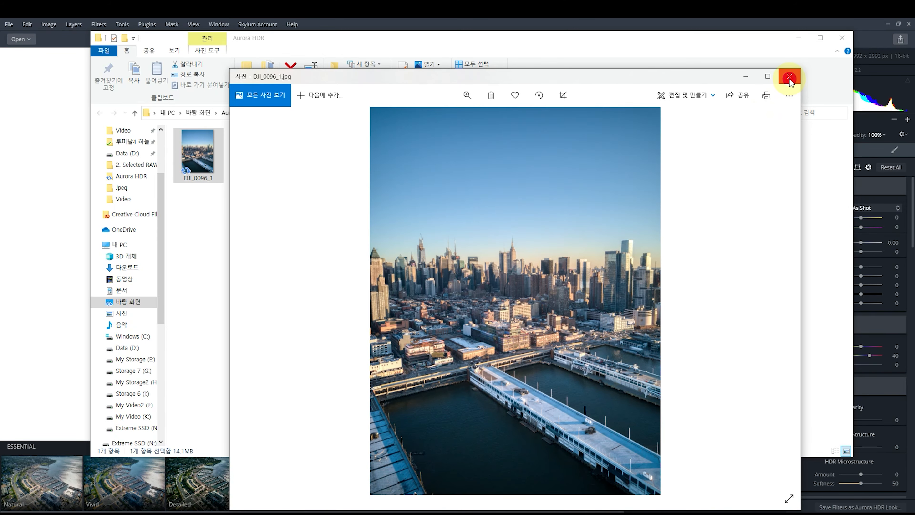
left_click(788, 77)
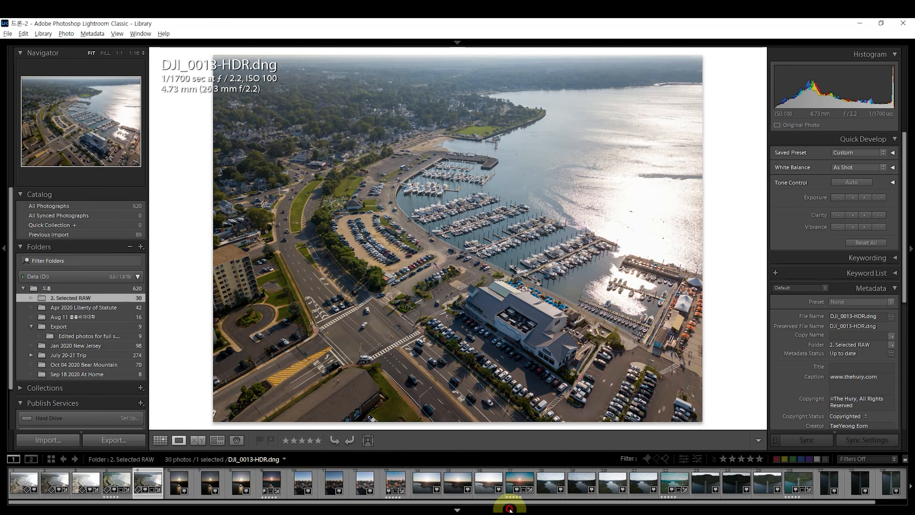
- View DJI_0002.DNG then its DJI_0002-HDR.dng version in the Library filmstrip to compare them
left_click(596, 481)
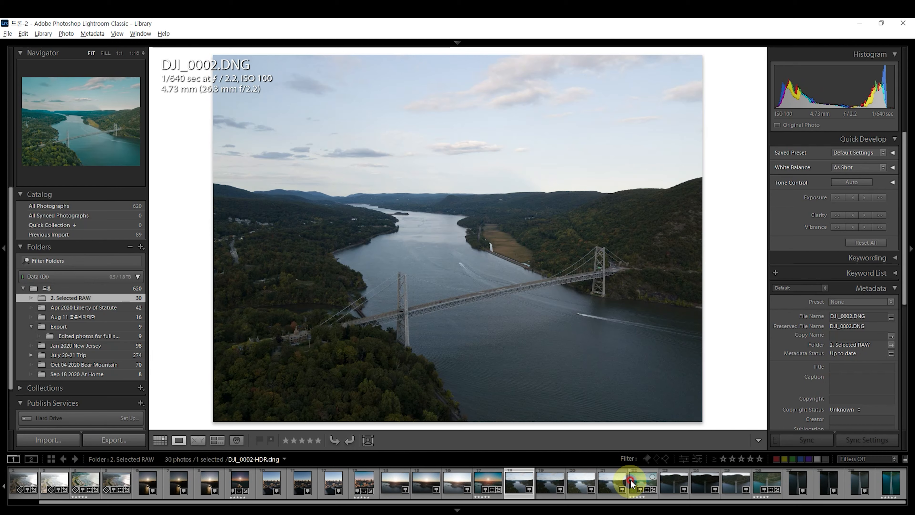
left_click(726, 483)
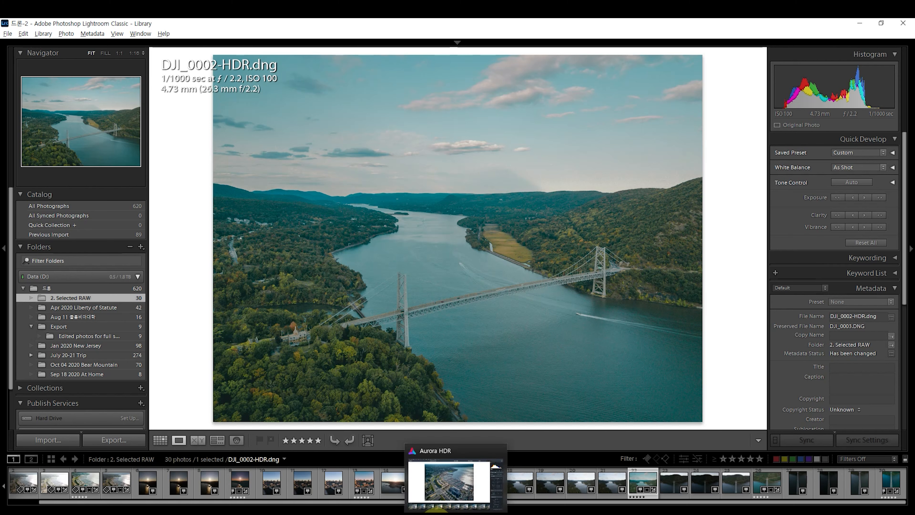
left_click(730, 338)
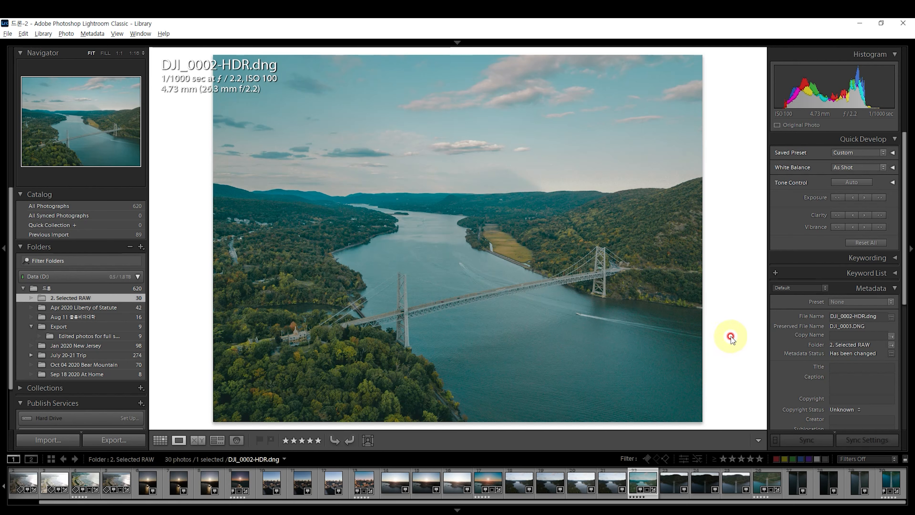